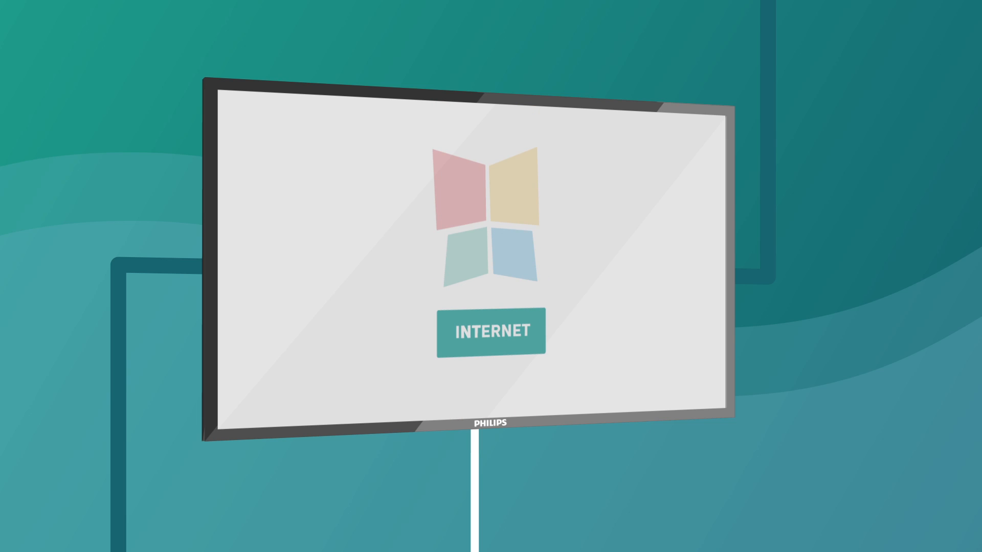
left_click(491, 331)
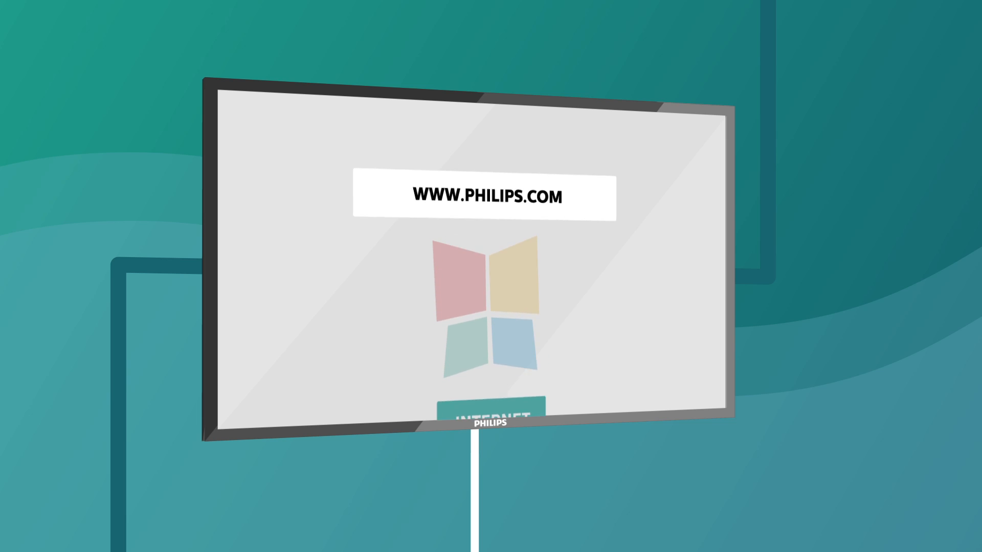